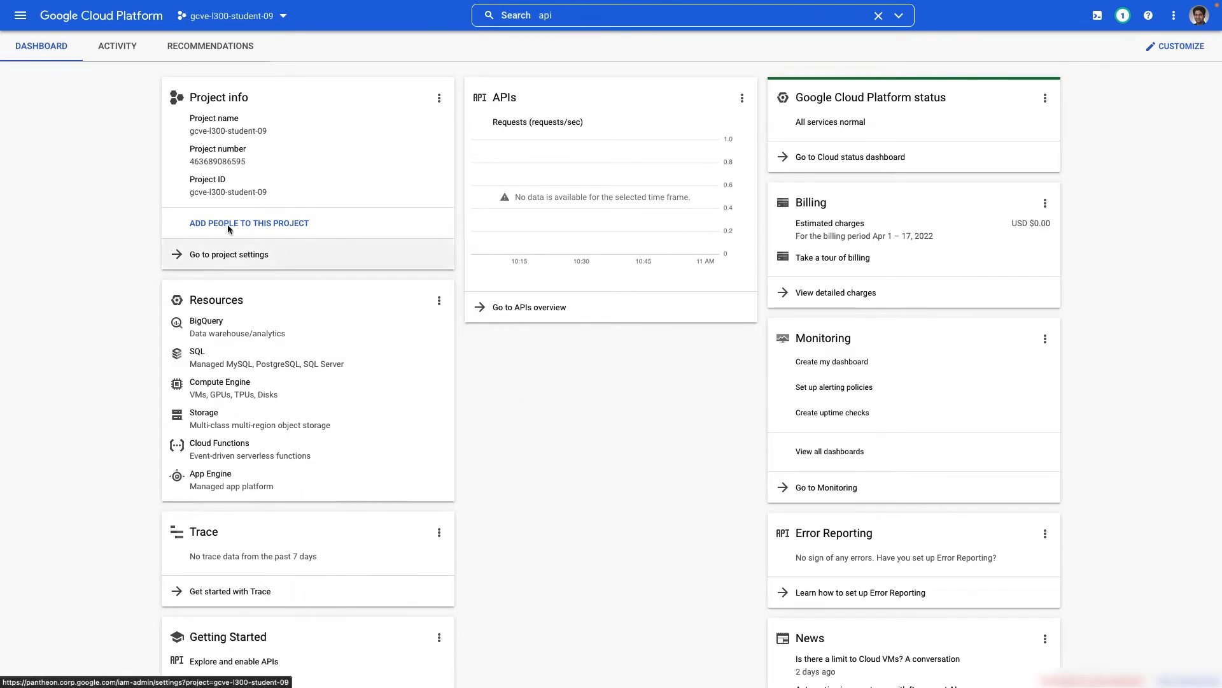
# Enable the VMware Engine API for project gcve-l300-student-09 from the VMware Engine page.
pyautogui.click(20, 15)
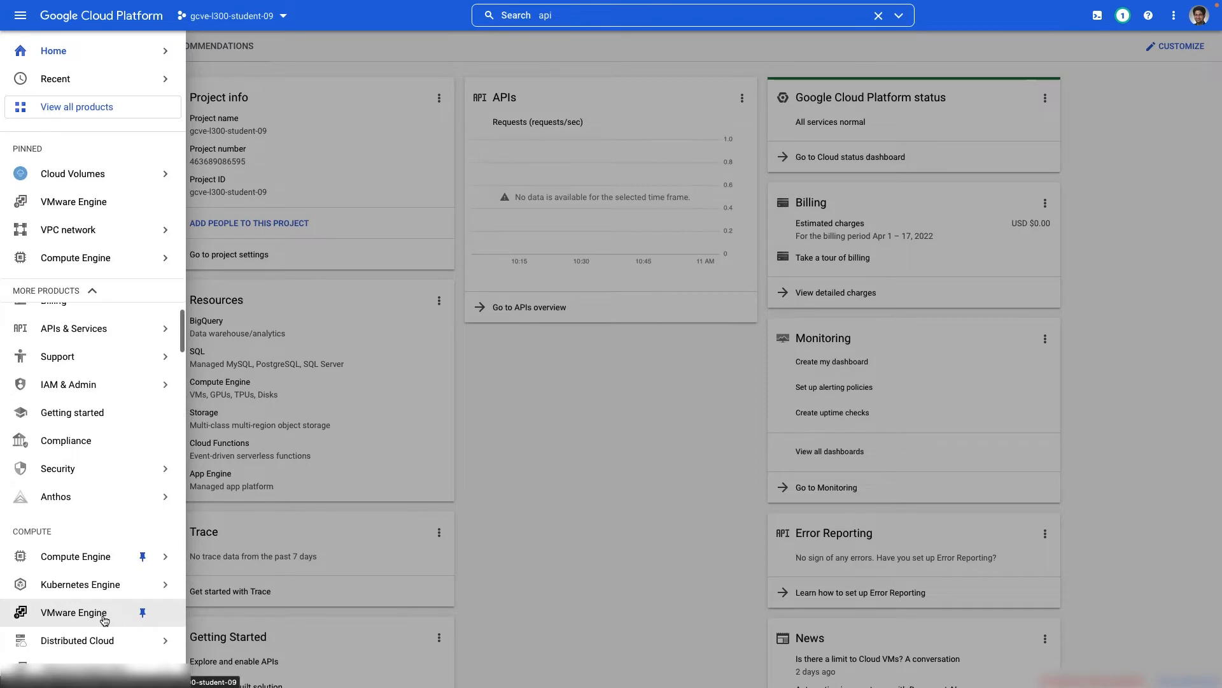
pyautogui.click(74, 612)
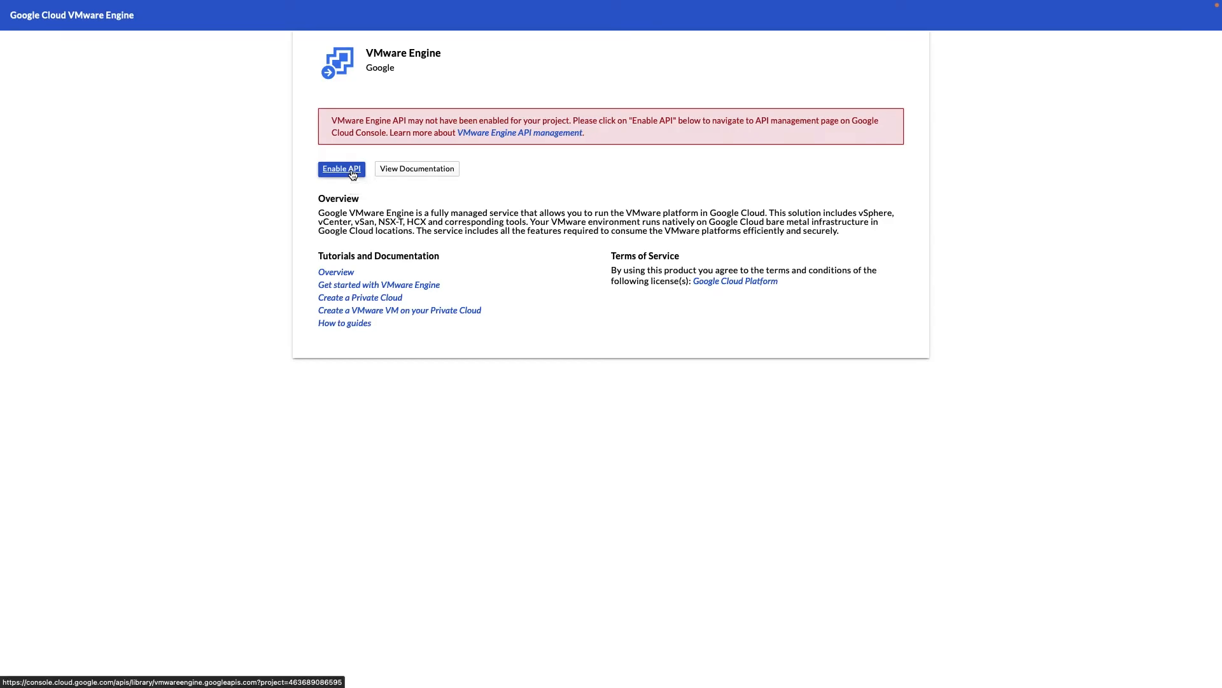
pyautogui.click(341, 168)
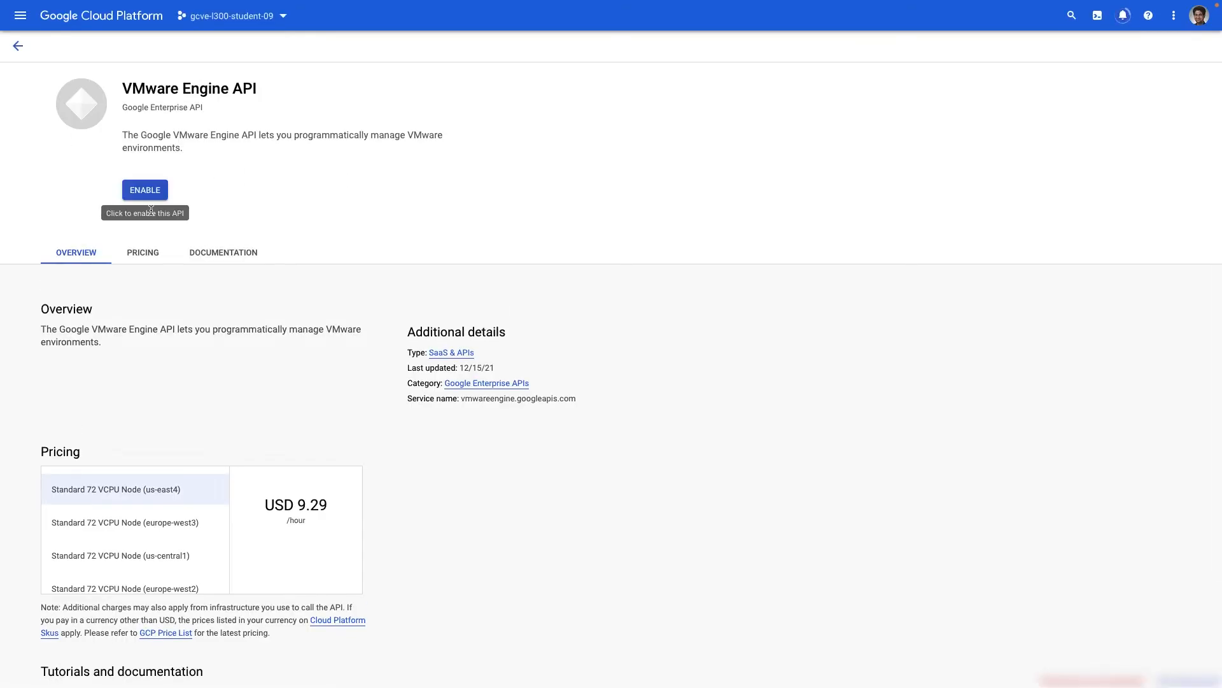
pyautogui.click(144, 190)
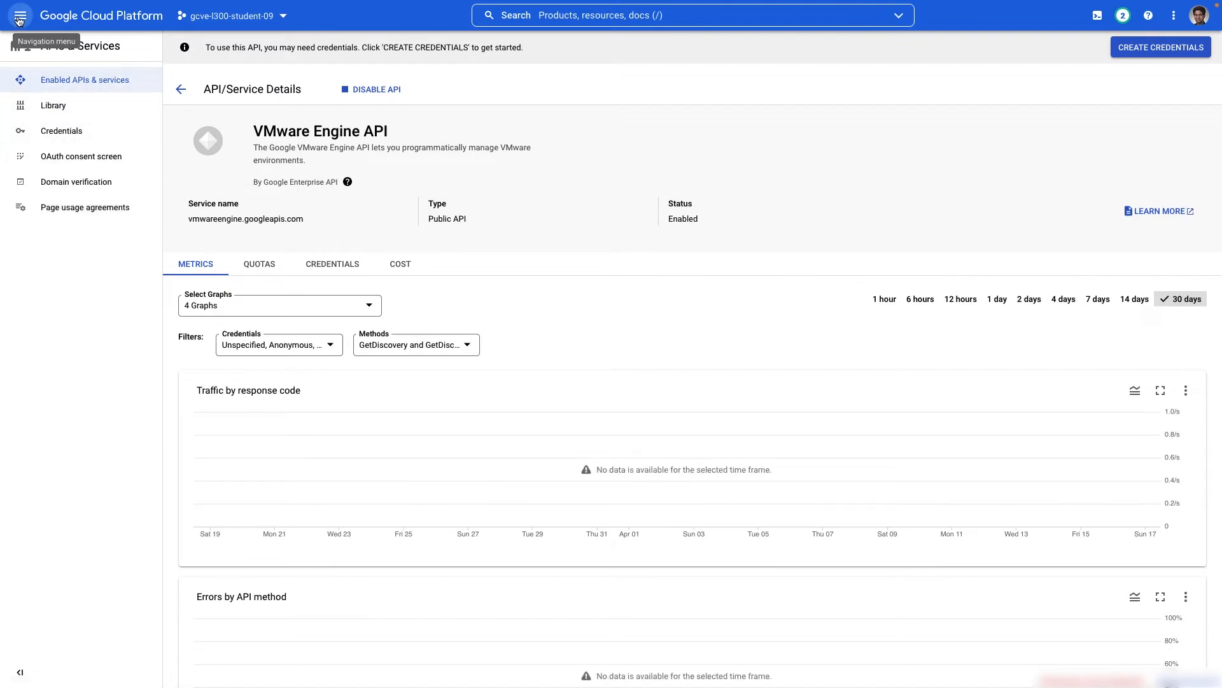
# Go to the VMware Engine portal and start a new private cloud.
pyautogui.click(20, 15)
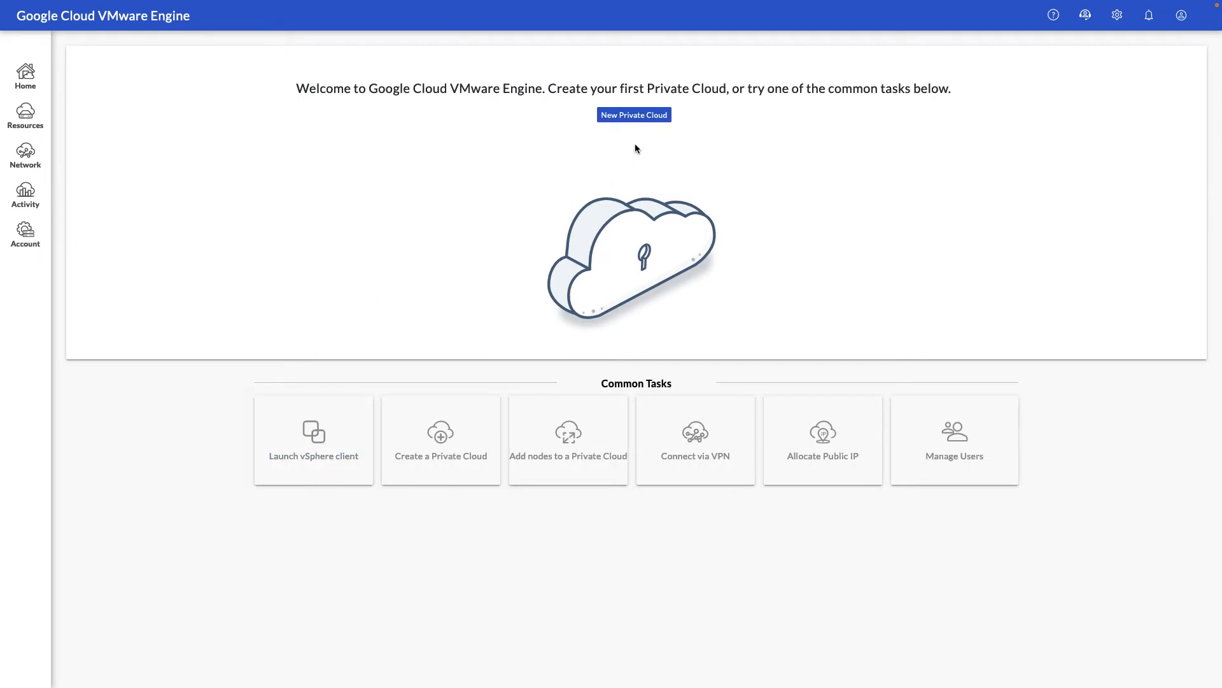
pyautogui.moveTo(634, 115)
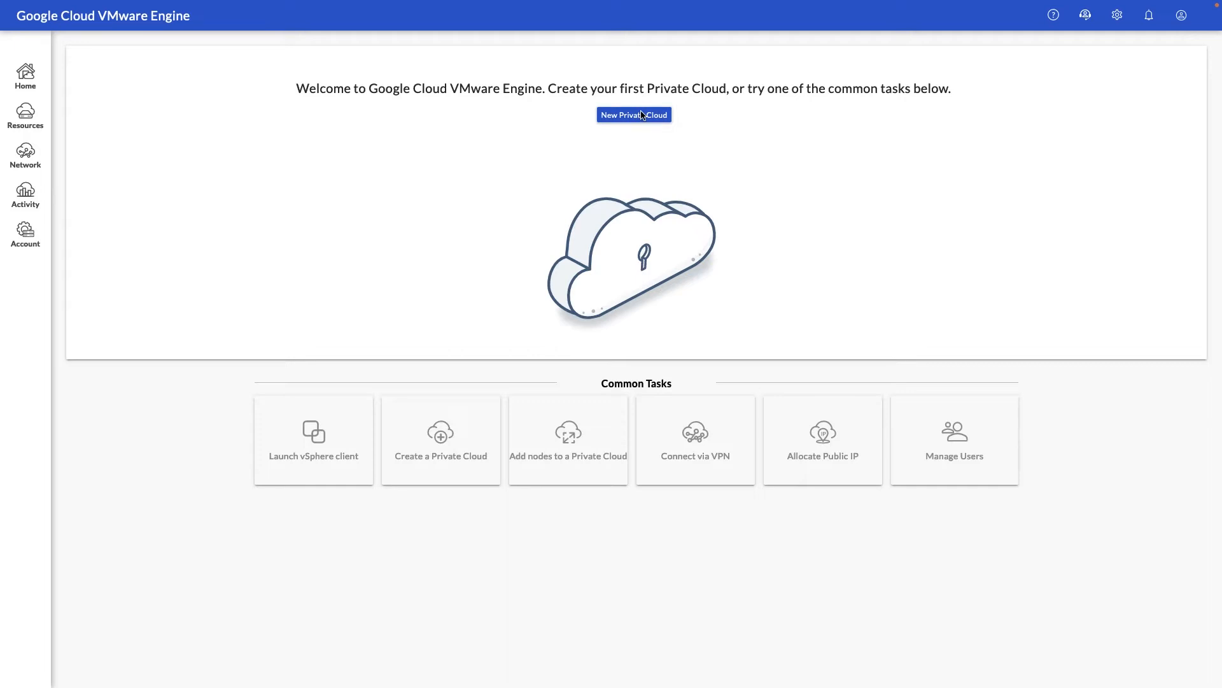
pyautogui.click(633, 114)
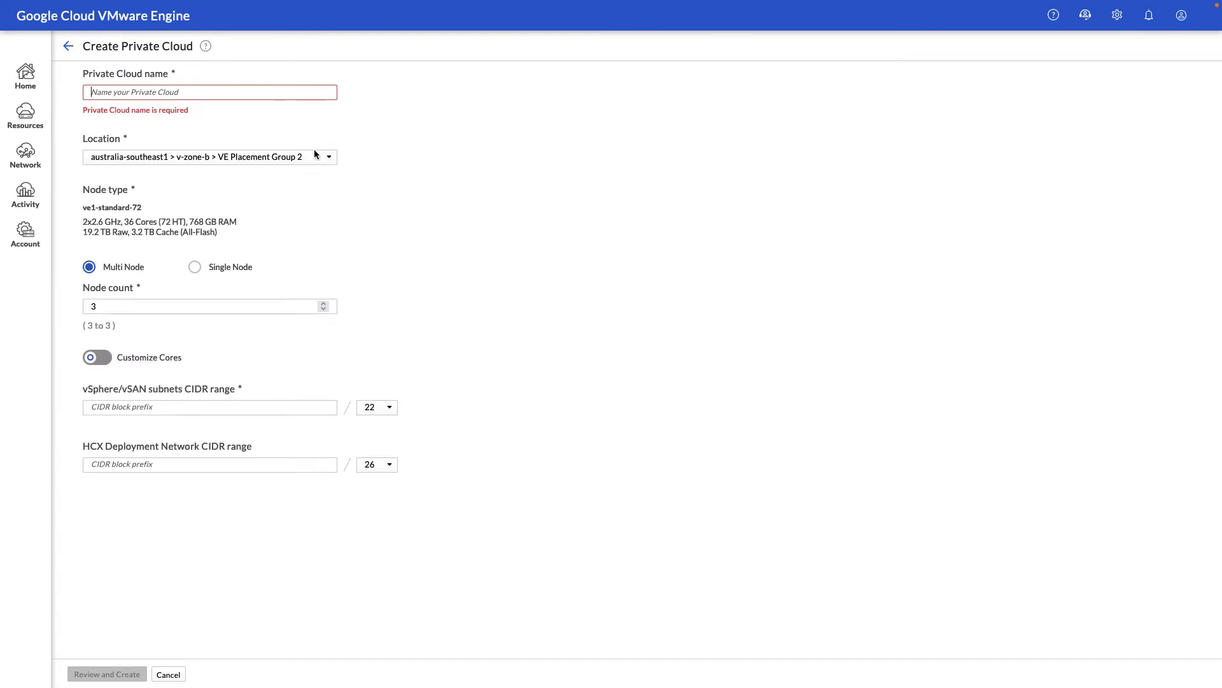
# Name the private cloud gcve-demo in v-zone-b Placement Group 2, multi-node with three nodes.
pyautogui.write('g')
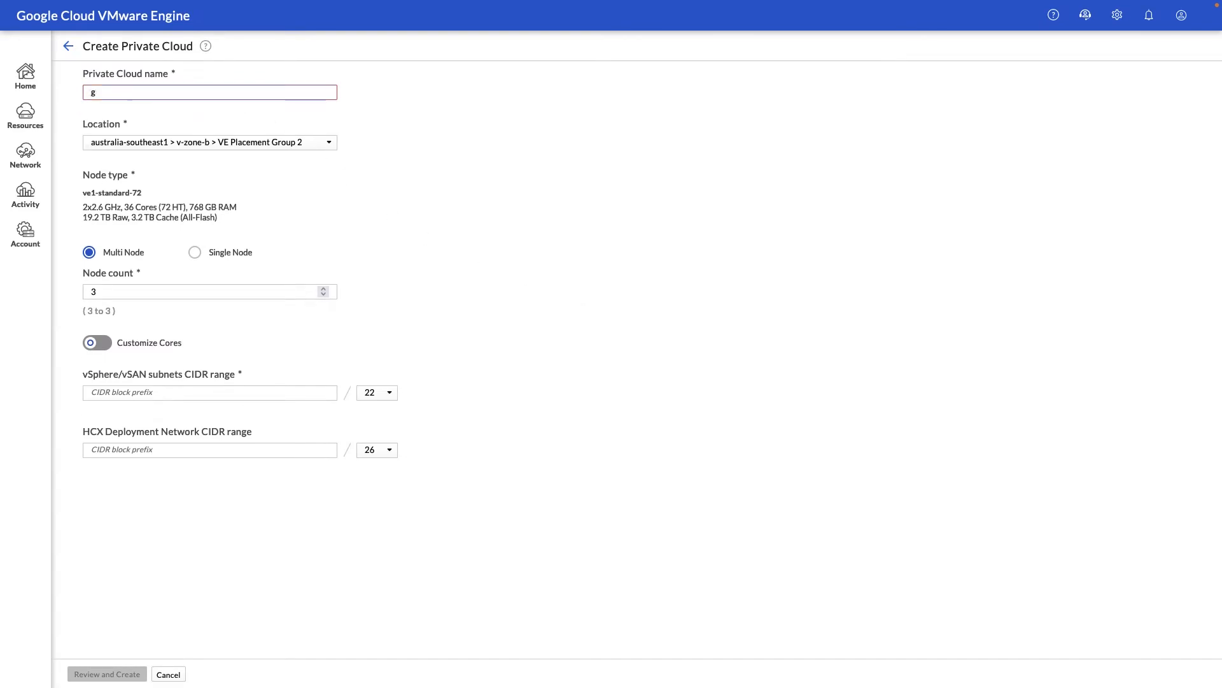
pyautogui.write('gcve-demo')
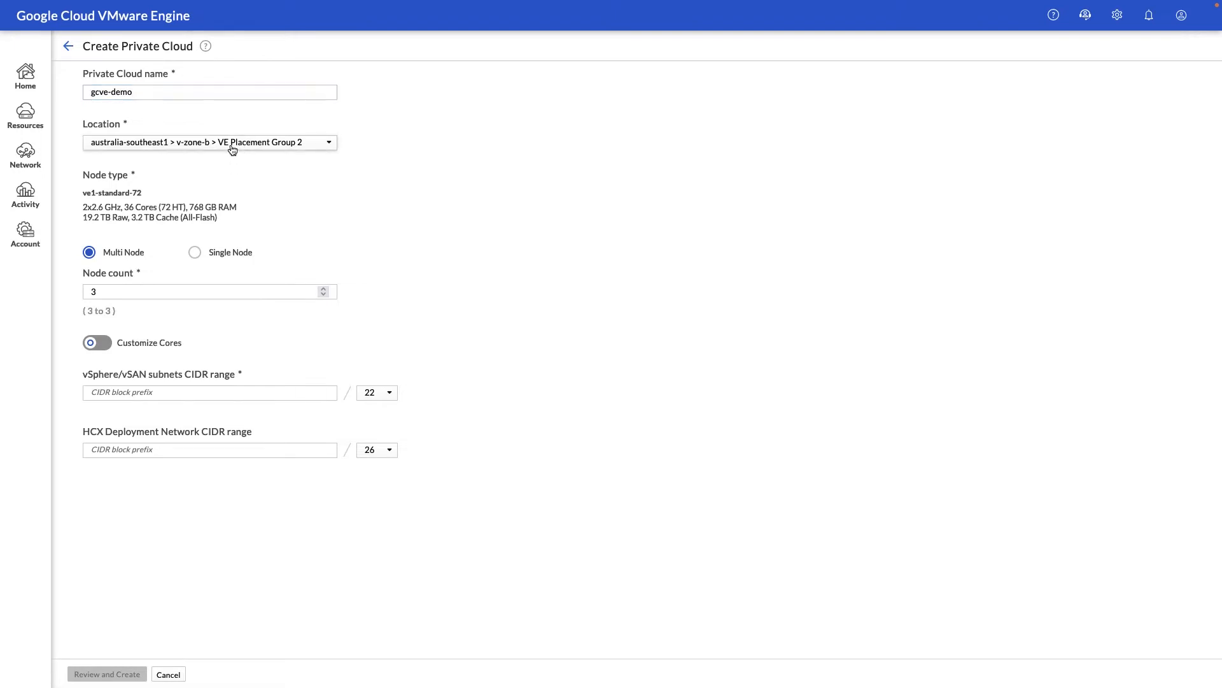
pyautogui.click(209, 142)
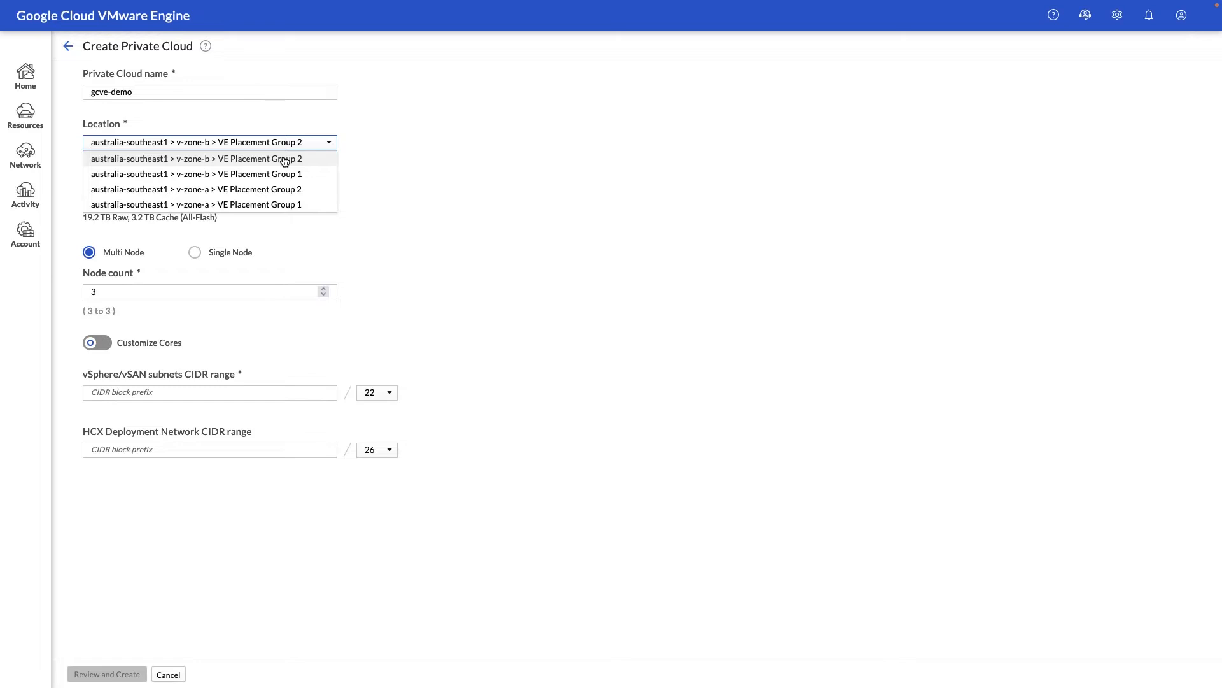
pyautogui.click(194, 158)
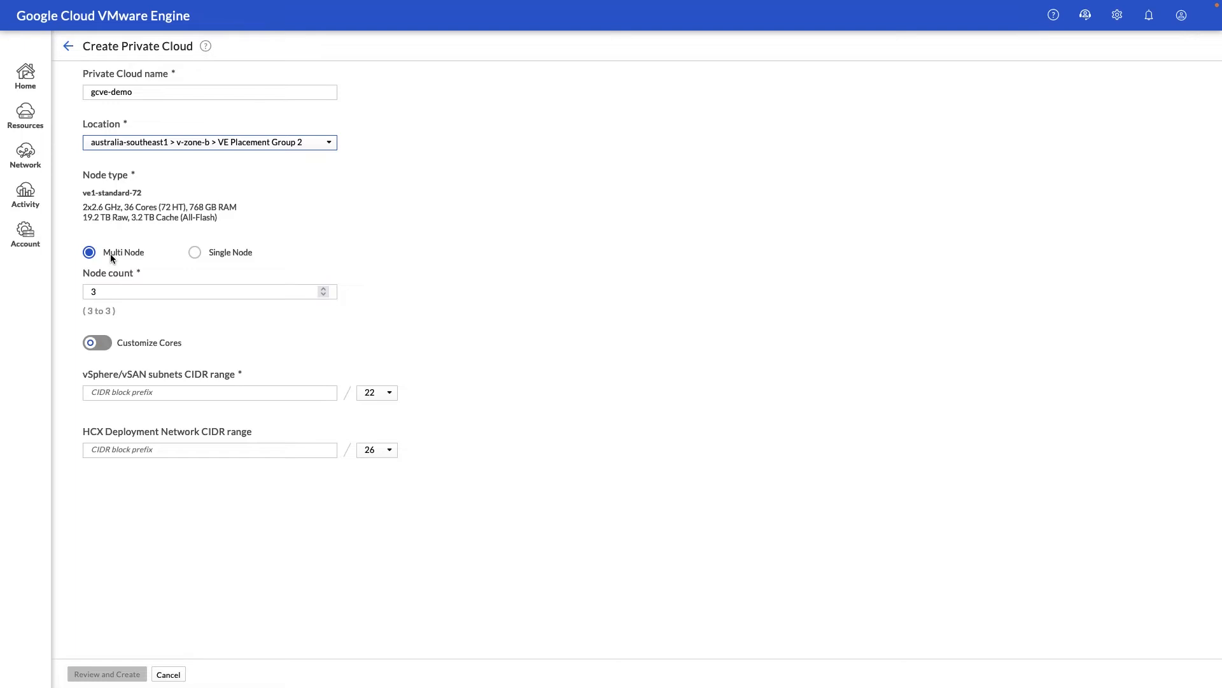
pyautogui.click(195, 252)
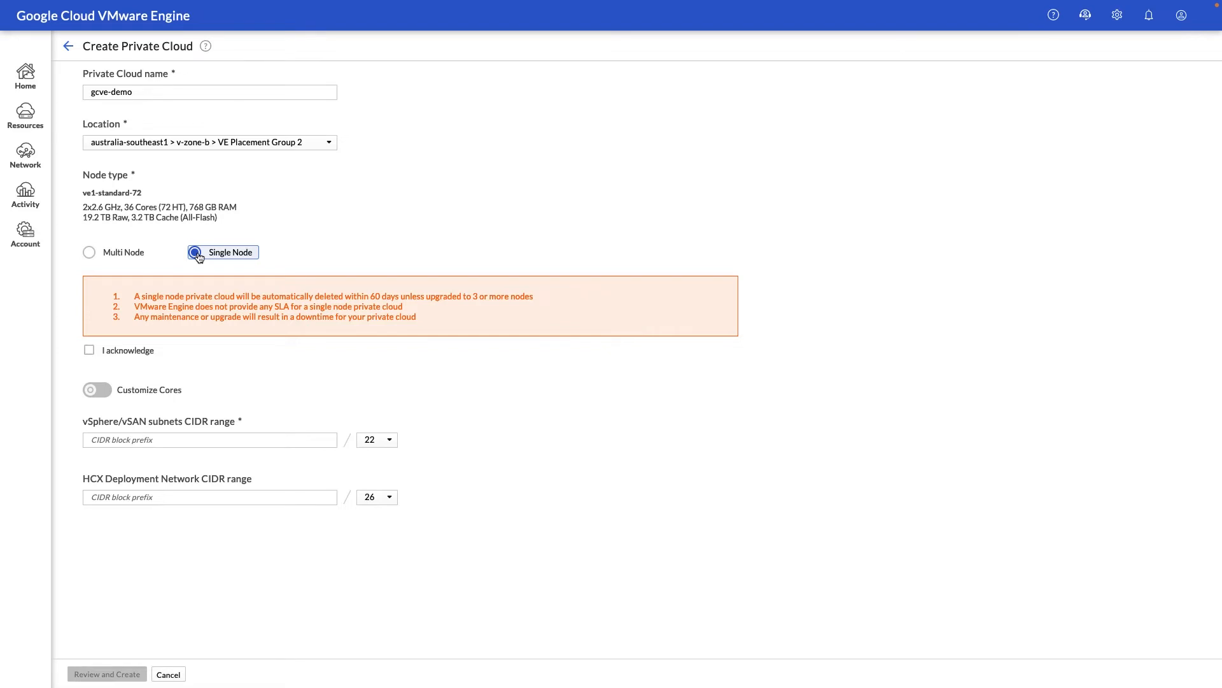
pyautogui.moveTo(166, 257)
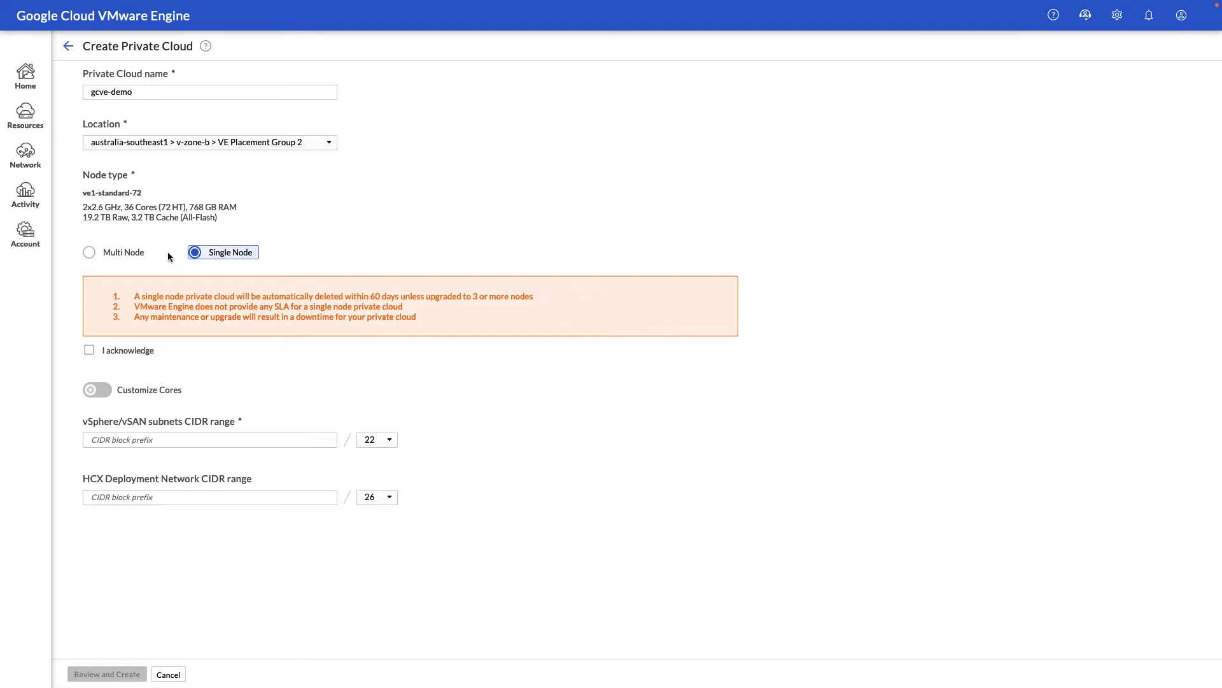
pyautogui.click(89, 252)
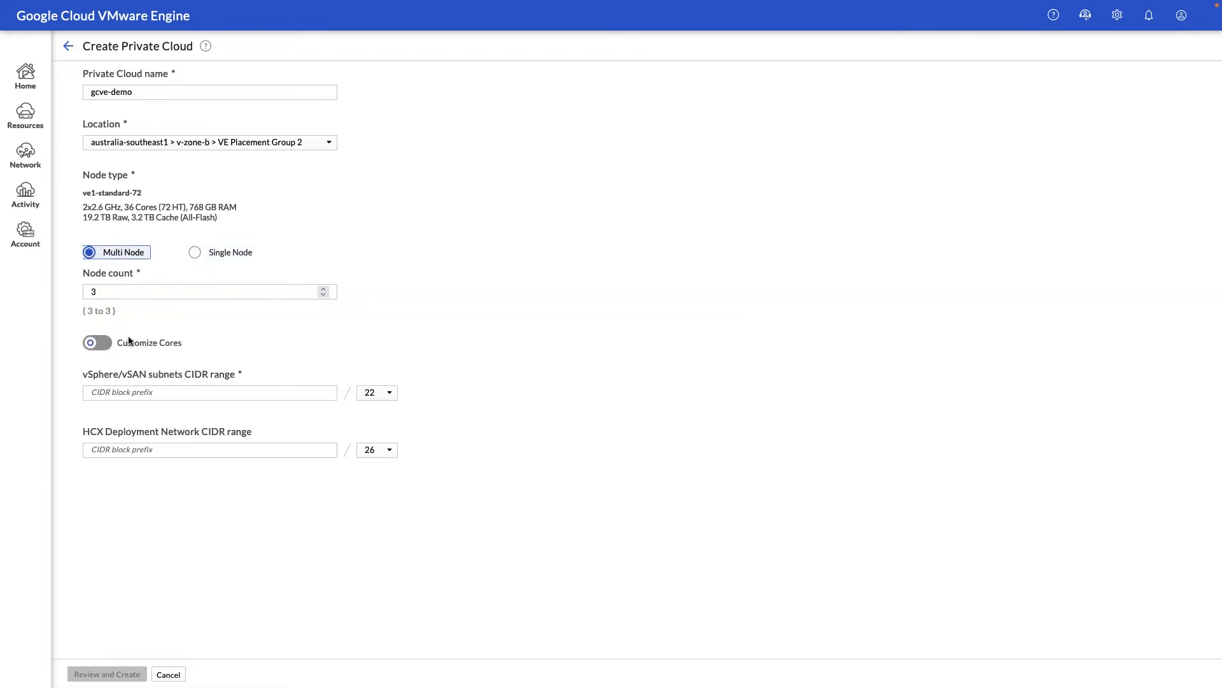
pyautogui.click(96, 343)
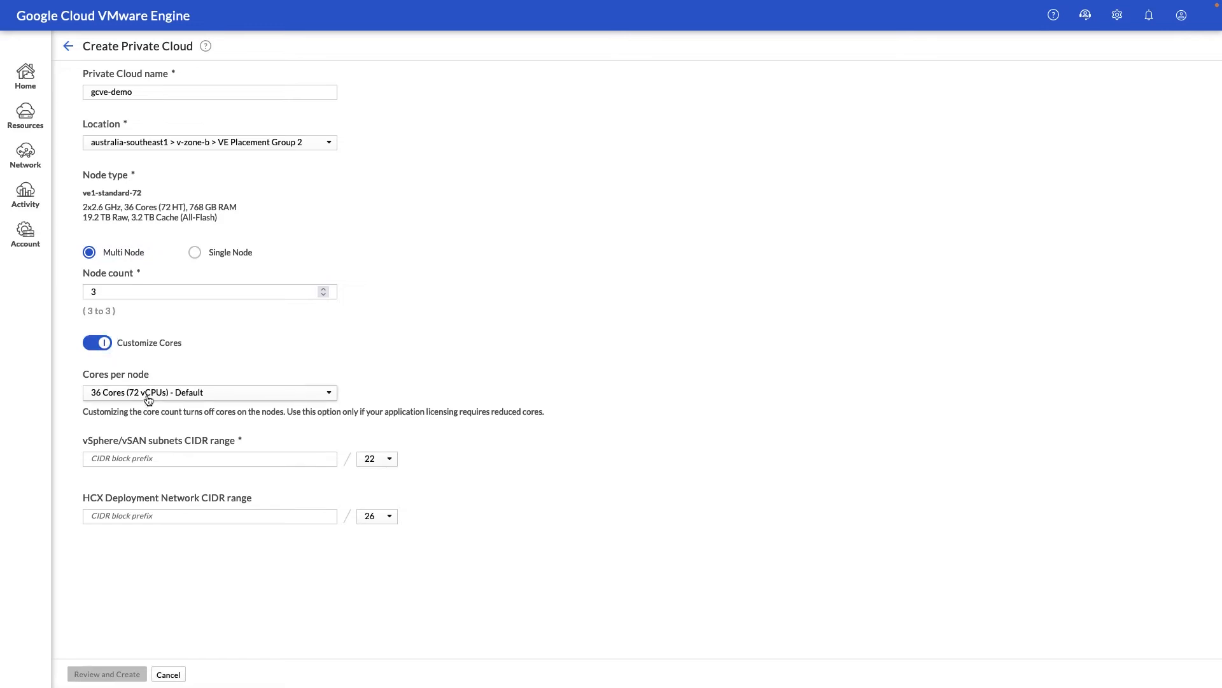
pyautogui.click(209, 392)
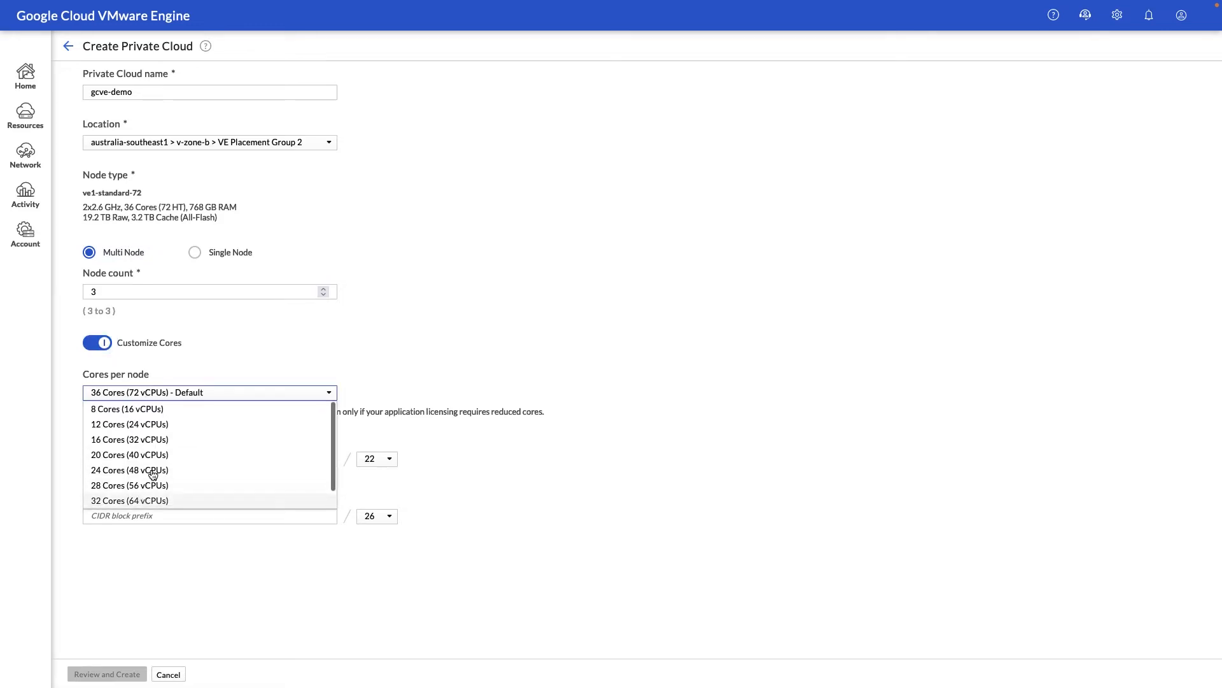
pyautogui.scroll(-3)
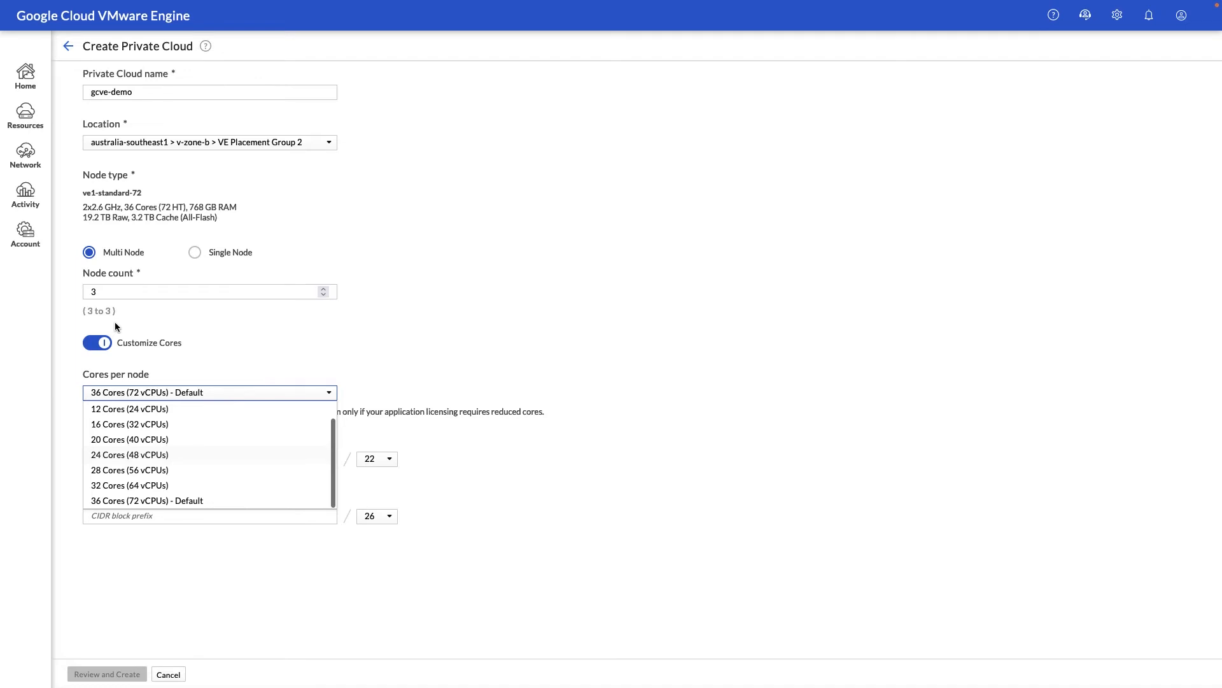
pyautogui.click(97, 343)
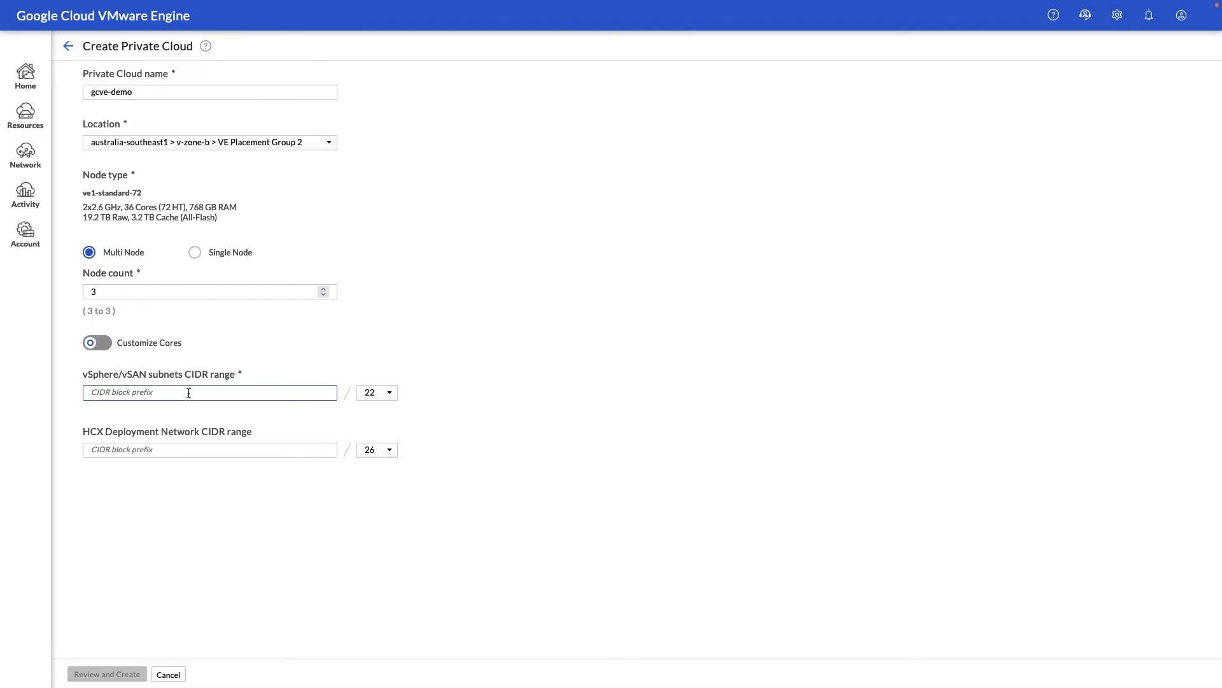
# Set vSphere/vSAN range 10.0.0.0/24 and HCX range 10.0.1.0/26, then create the private cloud.
pyautogui.write('10.0.0.0')
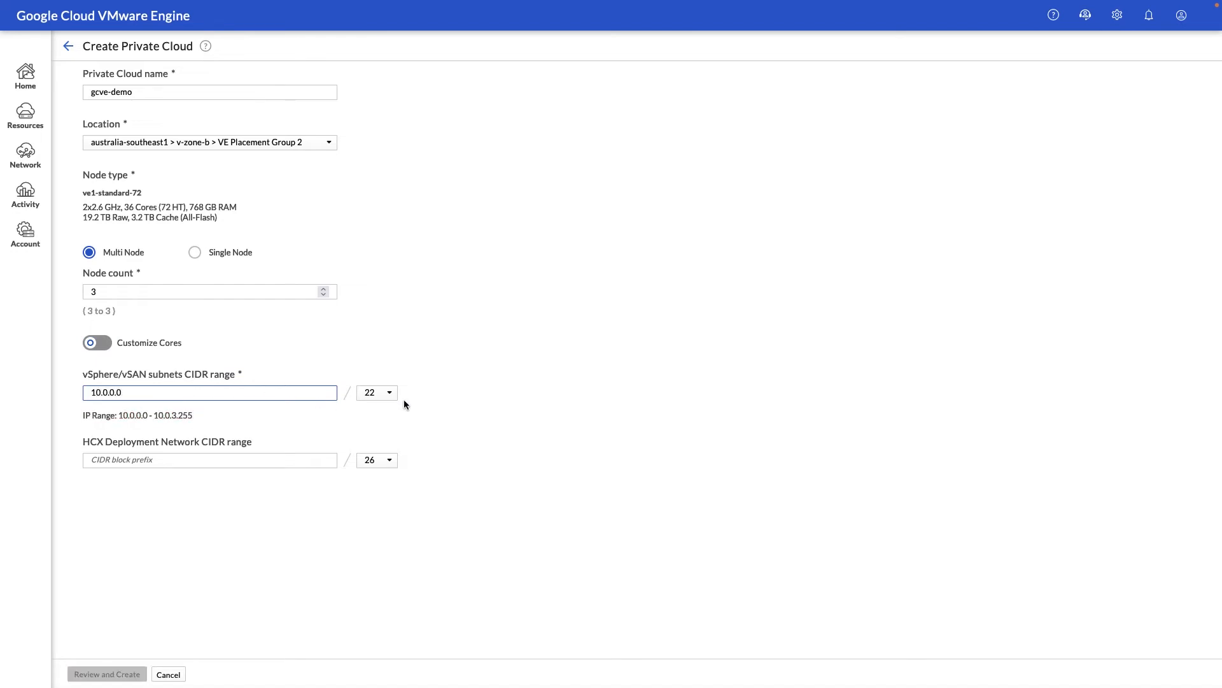
pyautogui.click(376, 392)
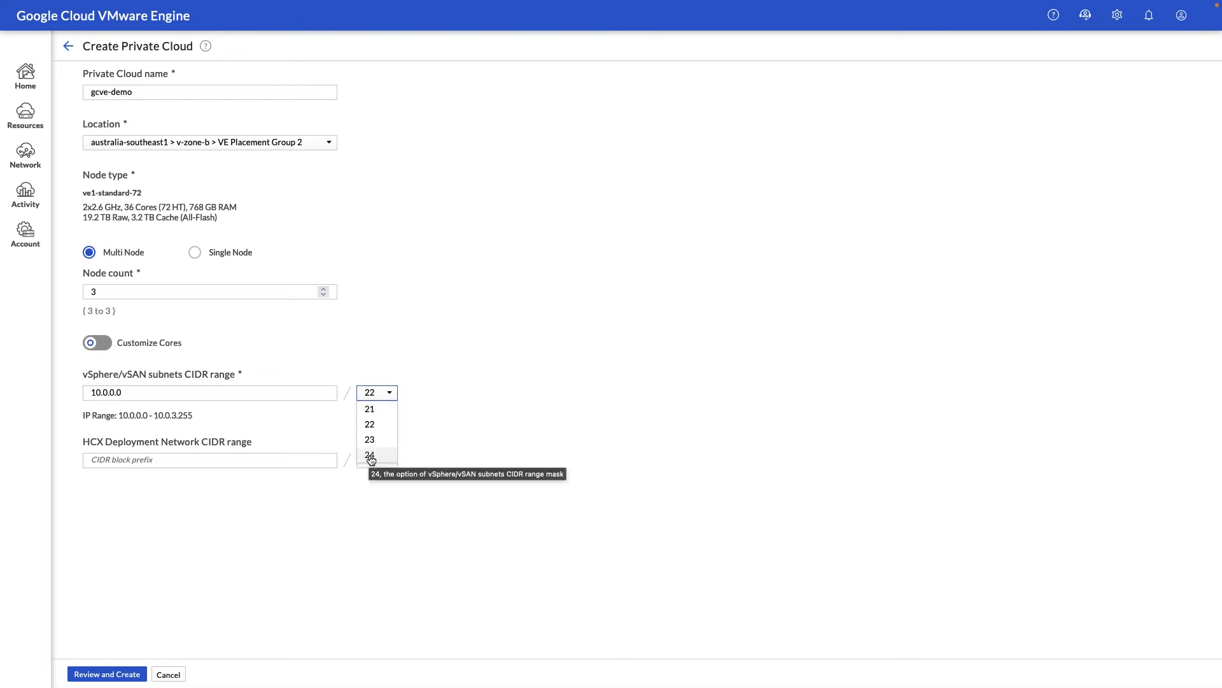
pyautogui.click(369, 454)
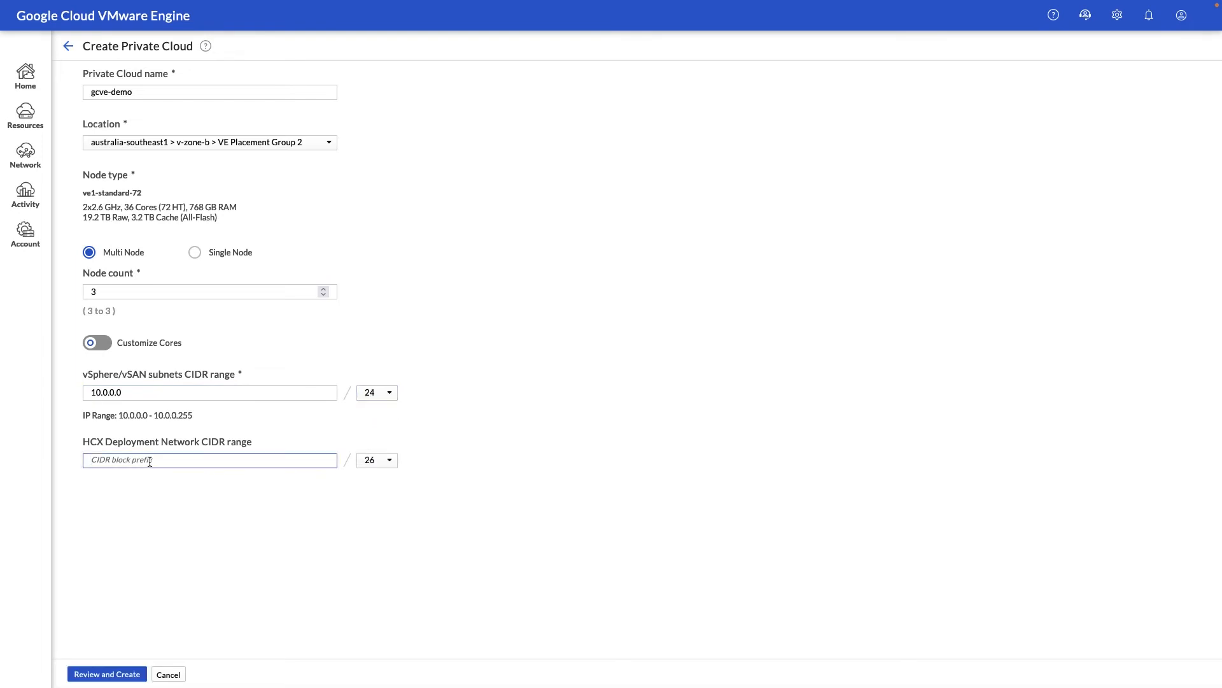
pyautogui.write('10.0.1.0')
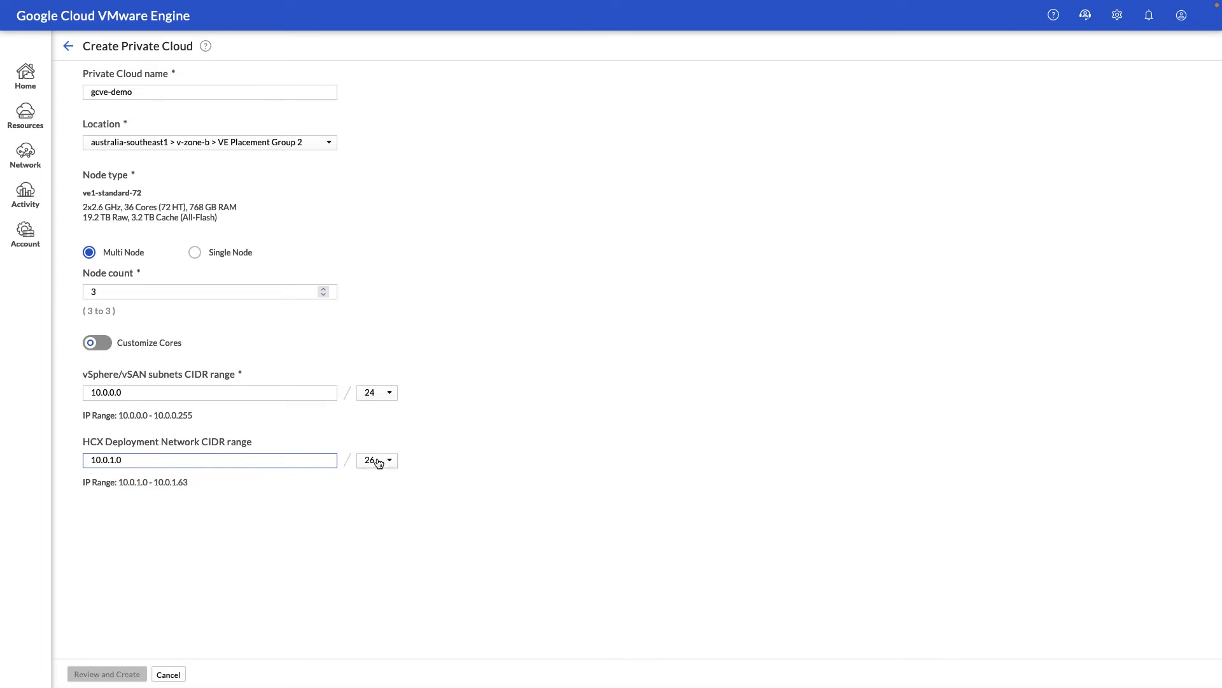
pyautogui.click(389, 459)
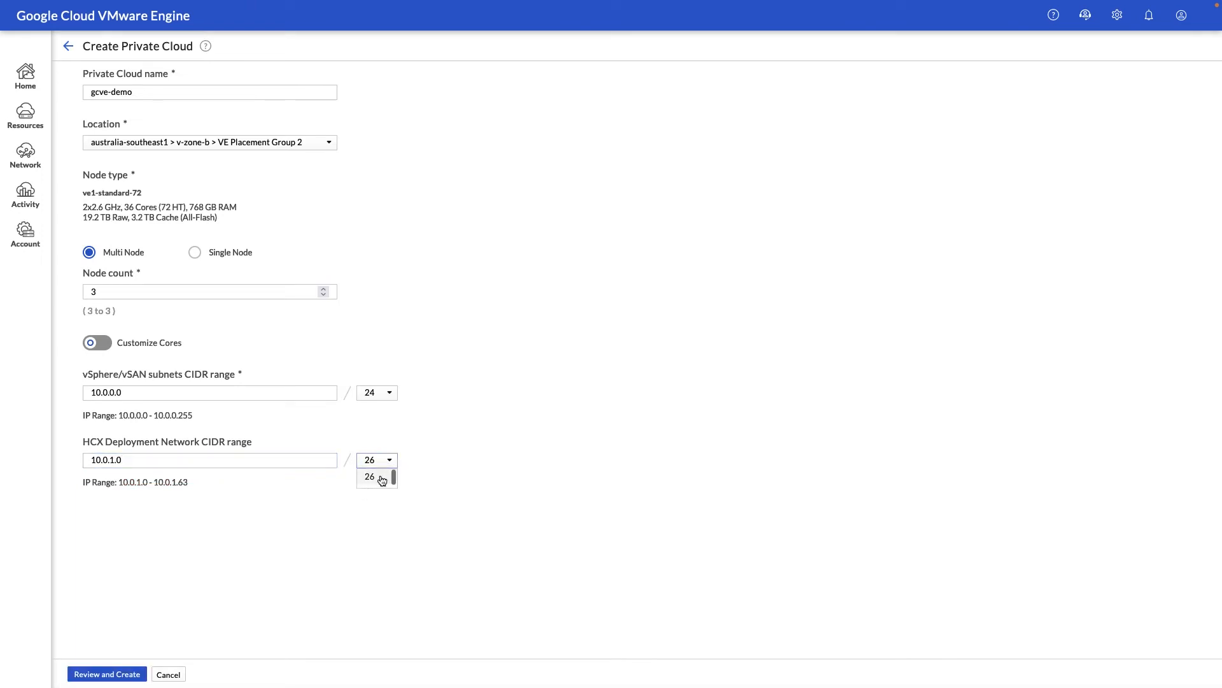
pyautogui.click(107, 674)
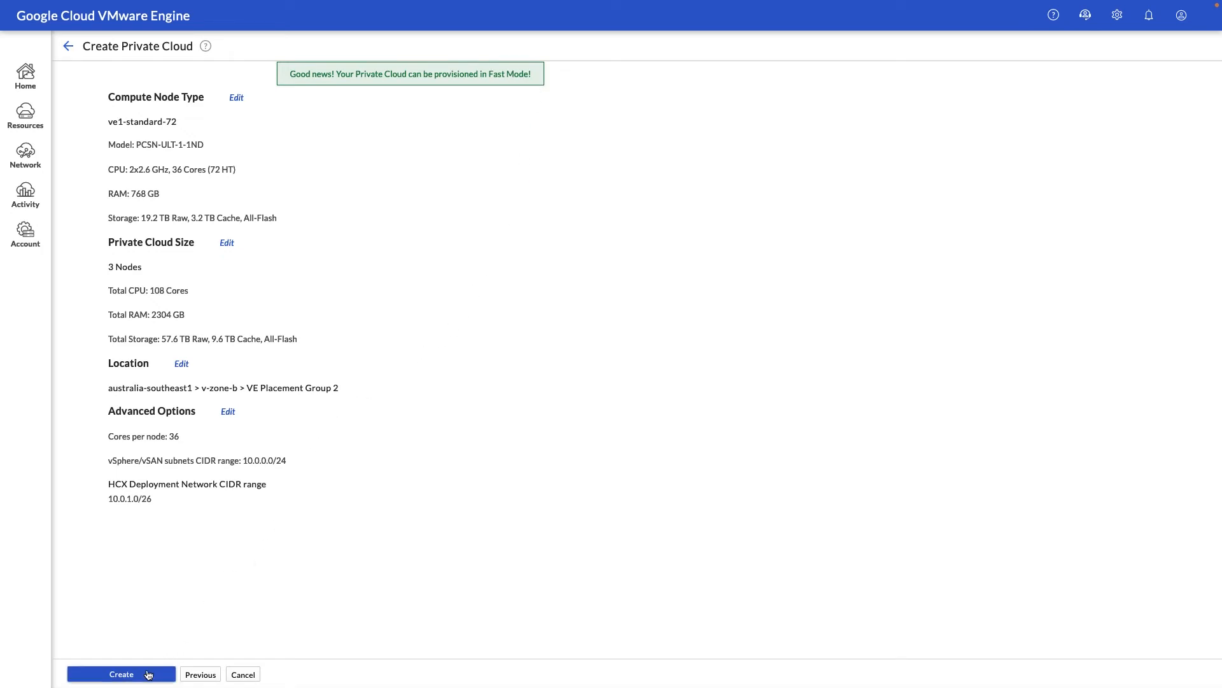
pyautogui.click(121, 673)
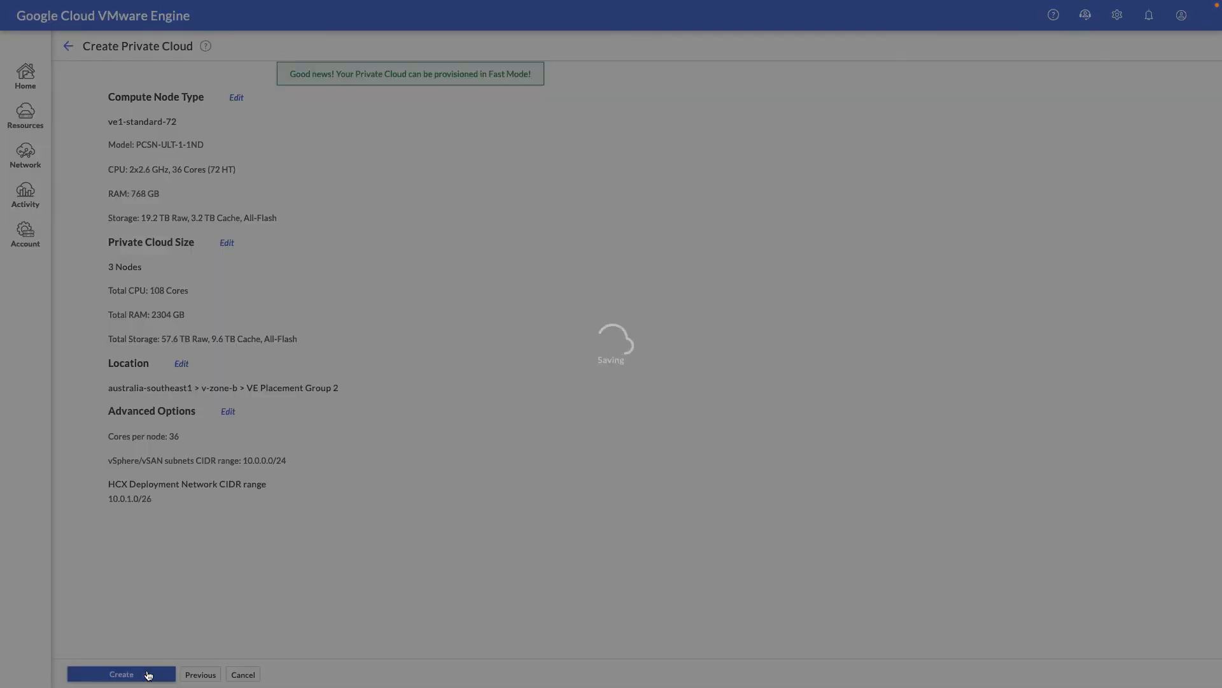
pyautogui.click(121, 674)
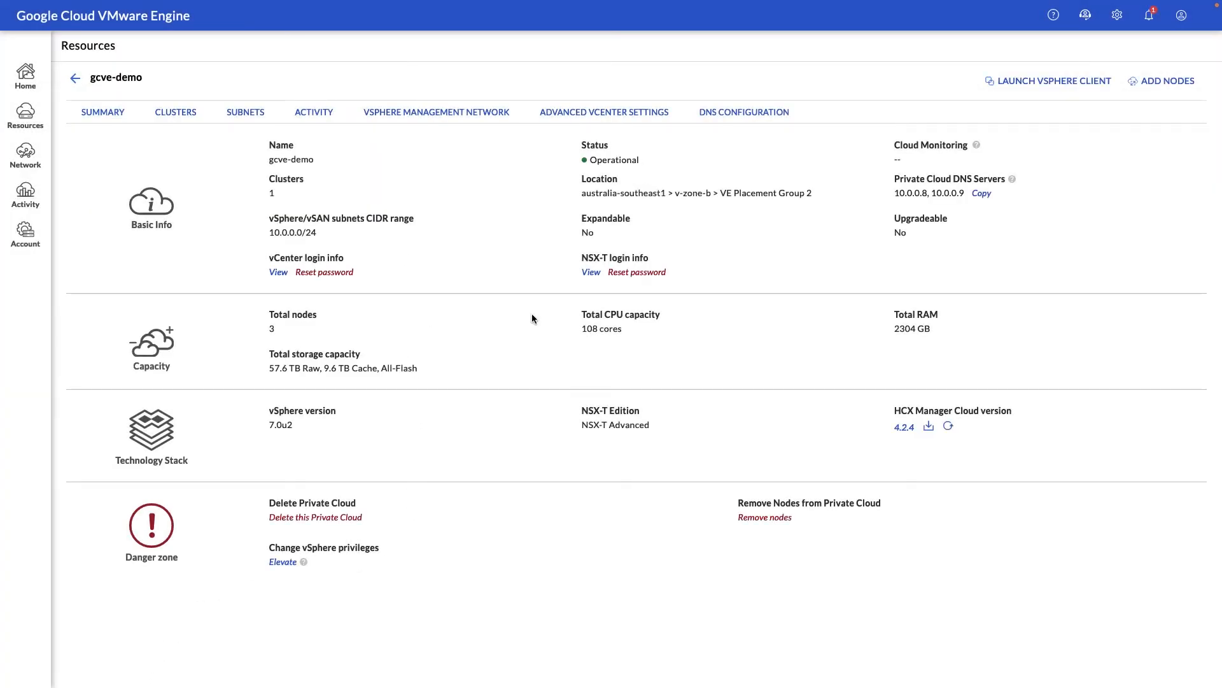
# Copy the vCenter login password and launch the vSphere Client from the management network addresses.
pyautogui.doubleClick(618, 160)
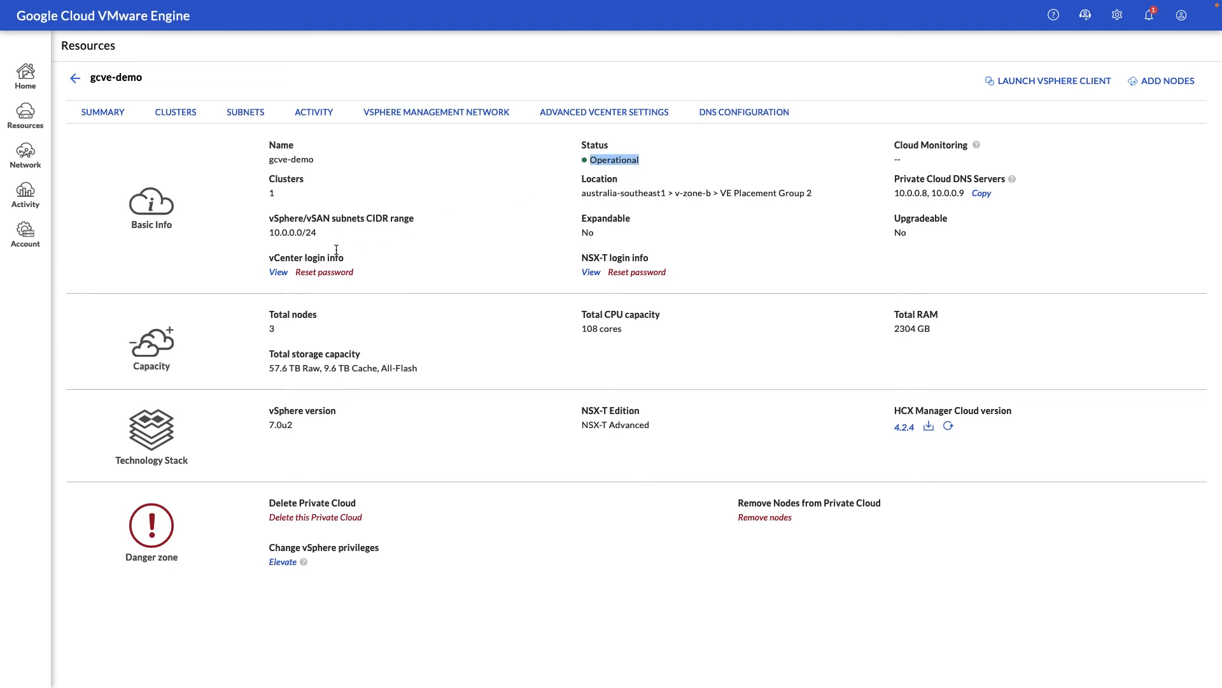
pyautogui.click(278, 272)
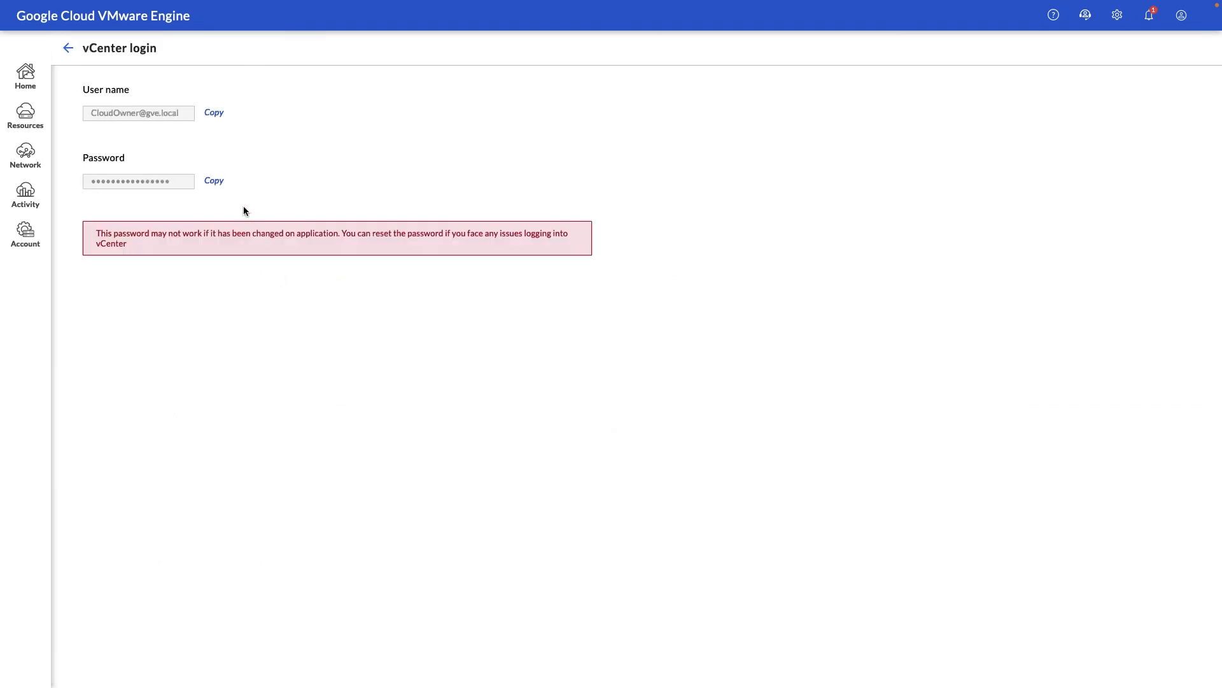
pyautogui.click(214, 180)
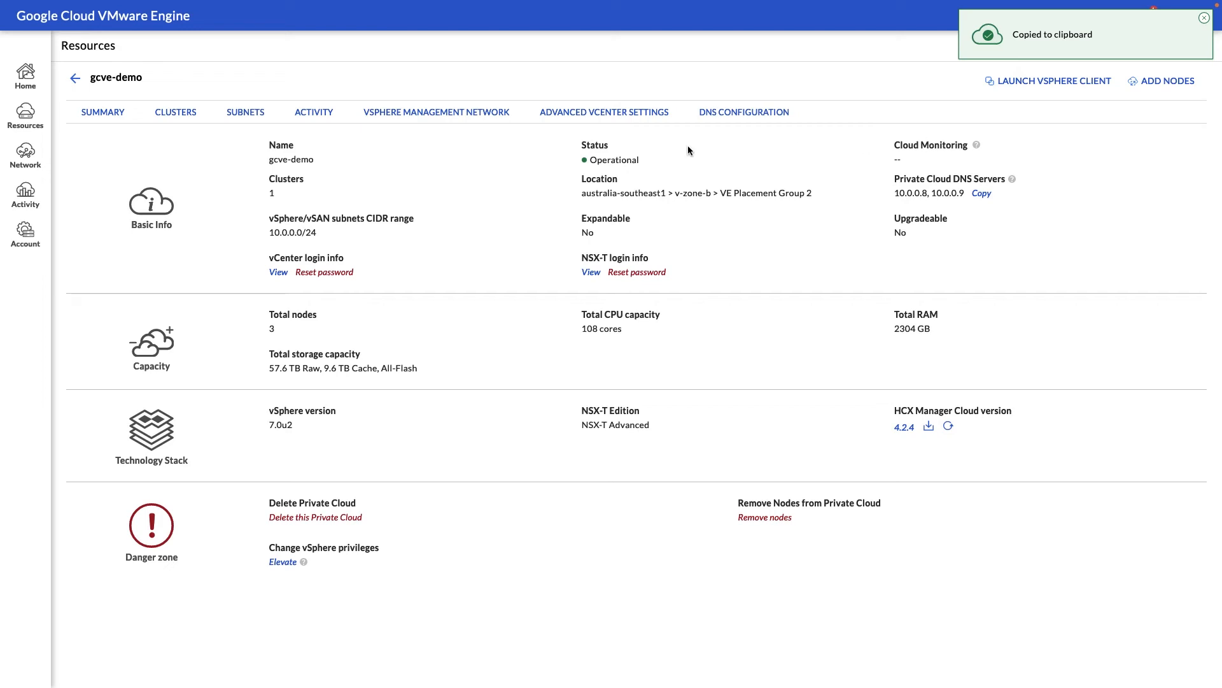
pyautogui.click(435, 112)
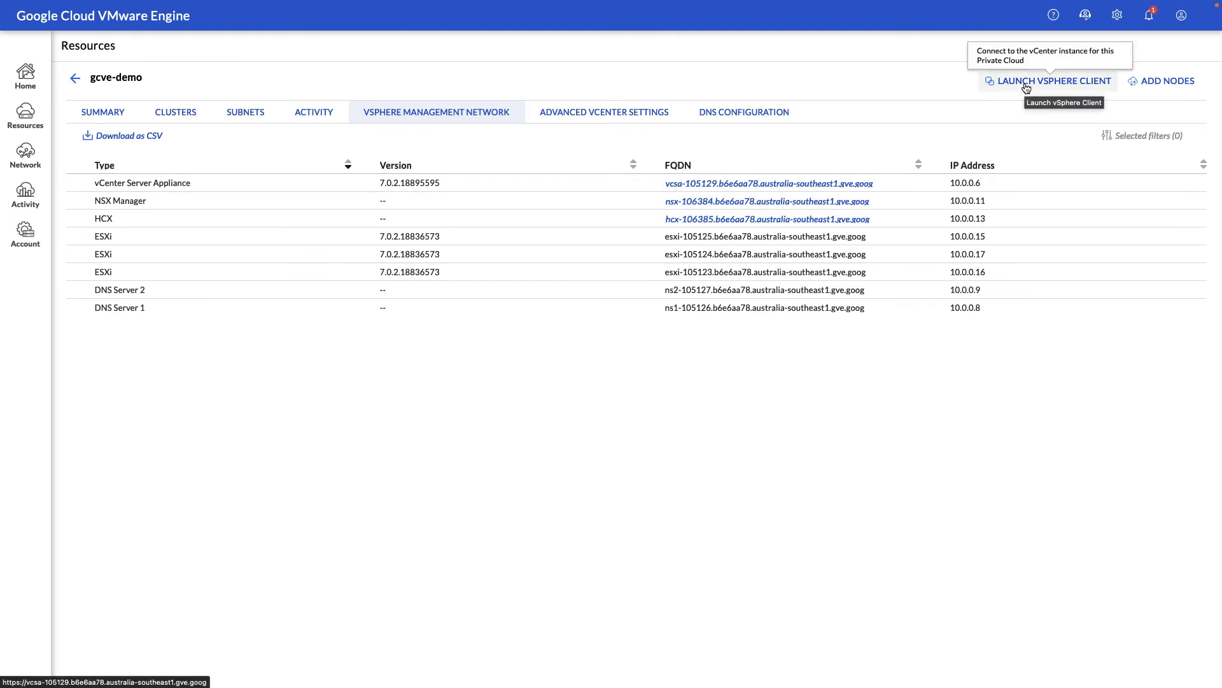
pyautogui.click(1053, 81)
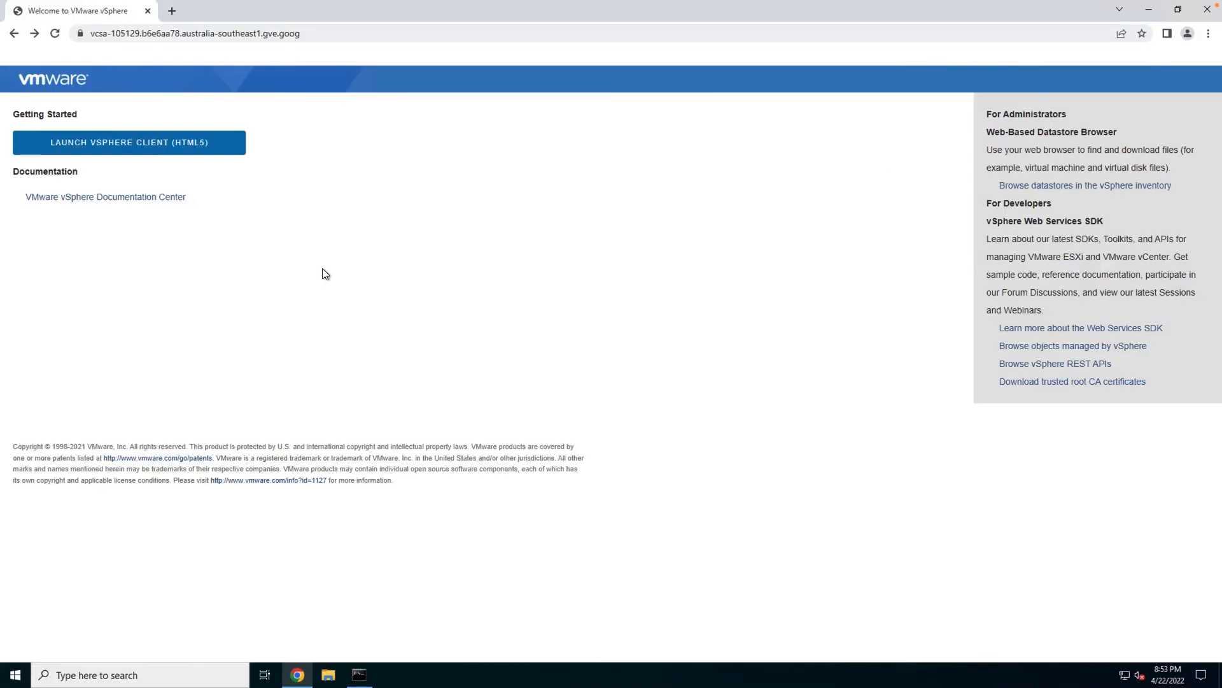
pyautogui.moveTo(173, 146)
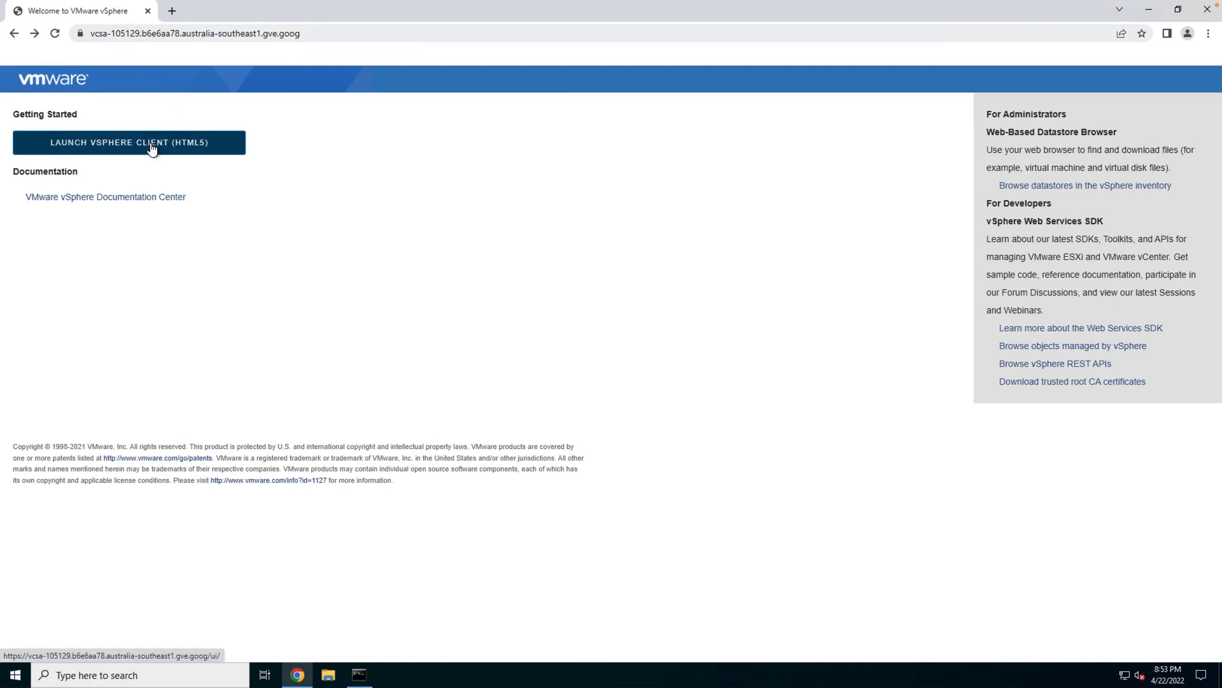
# Log into the HTML5 vSphere Client as cloudowner and open the Datacenter's Cluster summary.
pyautogui.click(129, 142)
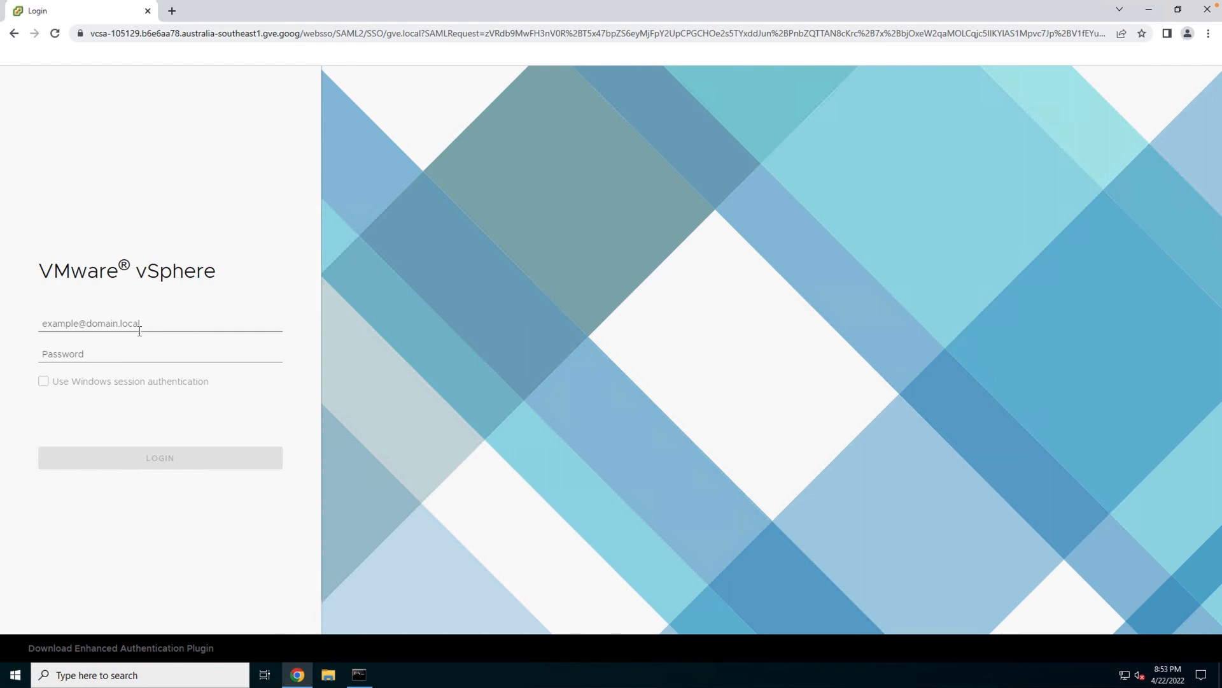
pyautogui.click(160, 323)
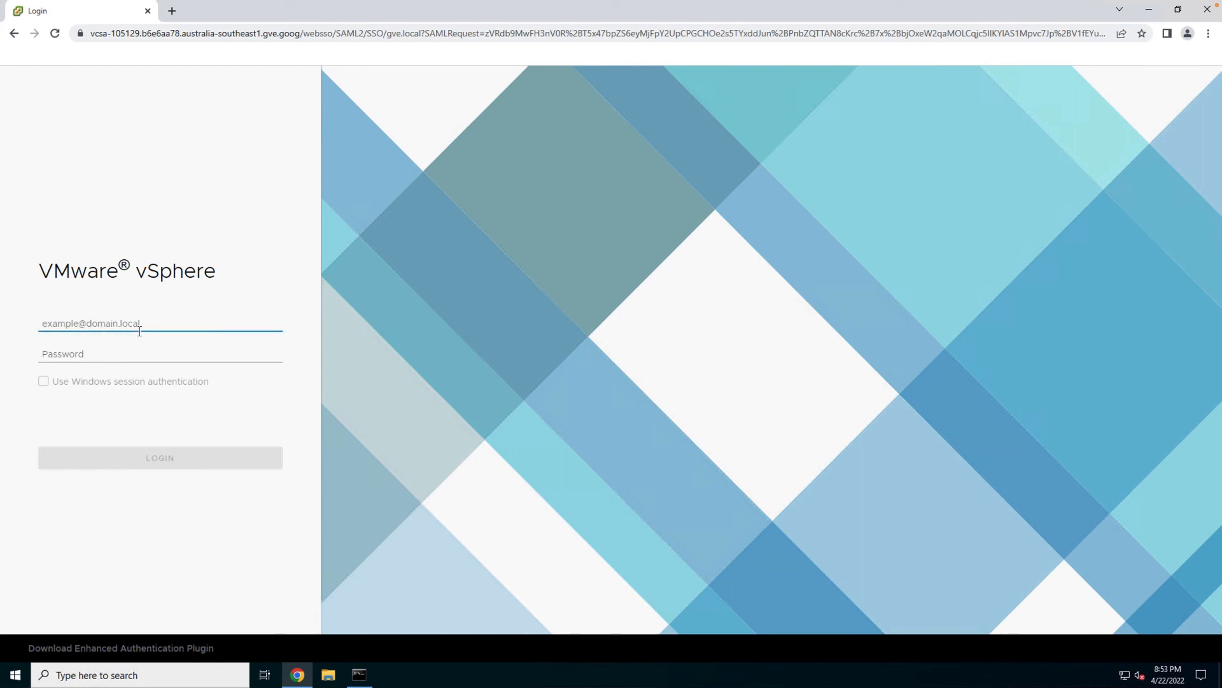
pyautogui.write('cloudowner@gve.local')
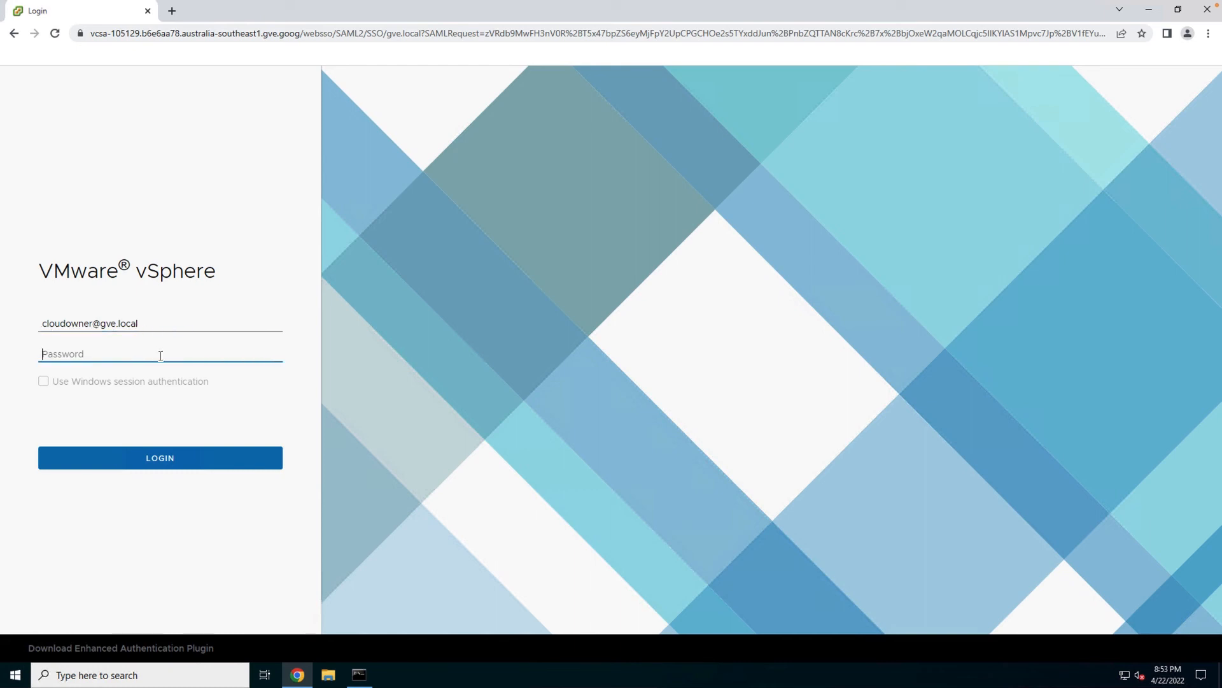
pyautogui.click(159, 457)
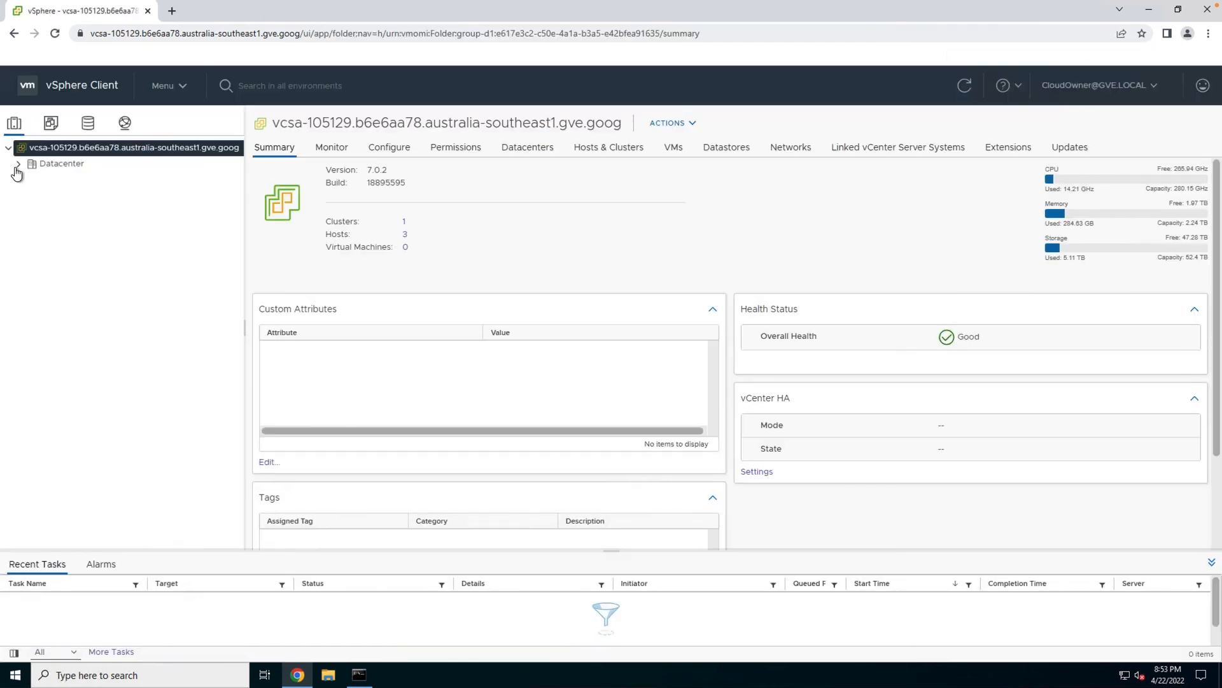
pyautogui.click(17, 164)
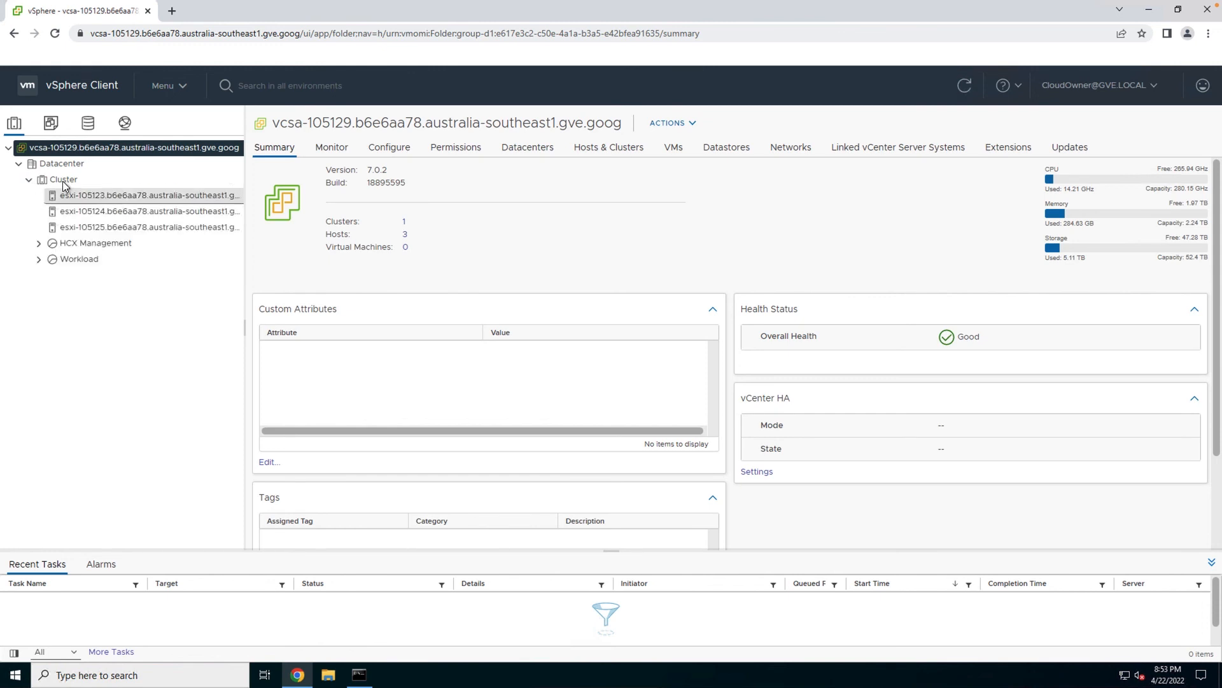
pyautogui.click(63, 180)
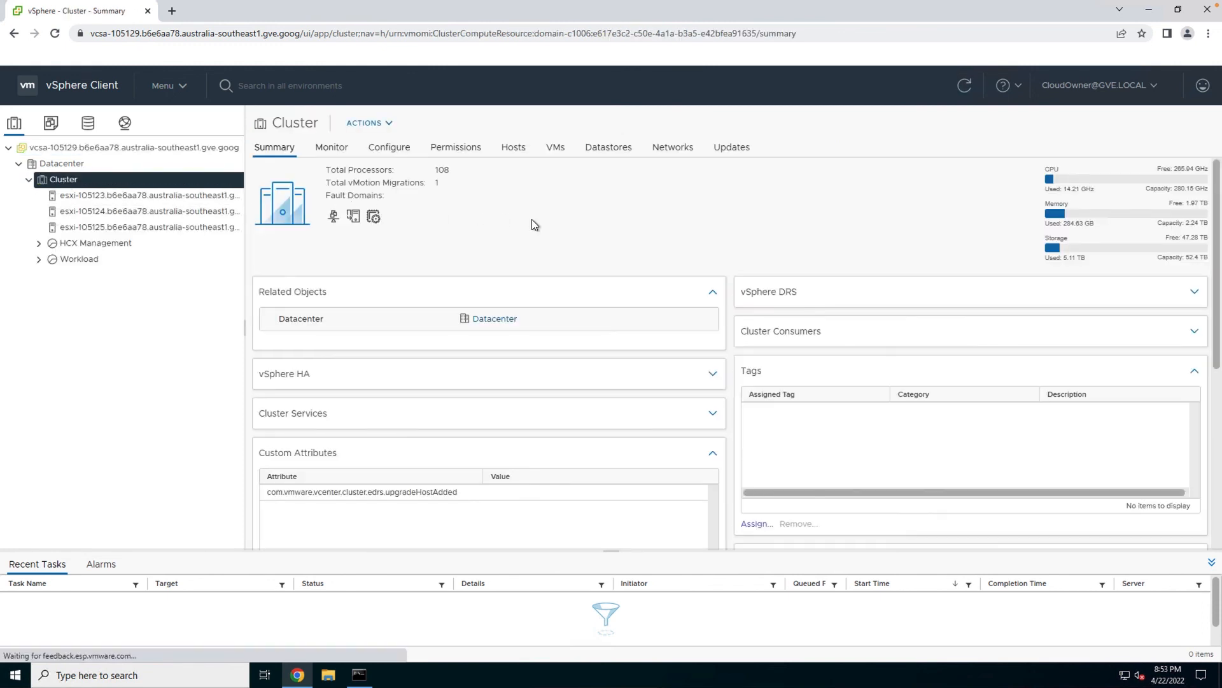